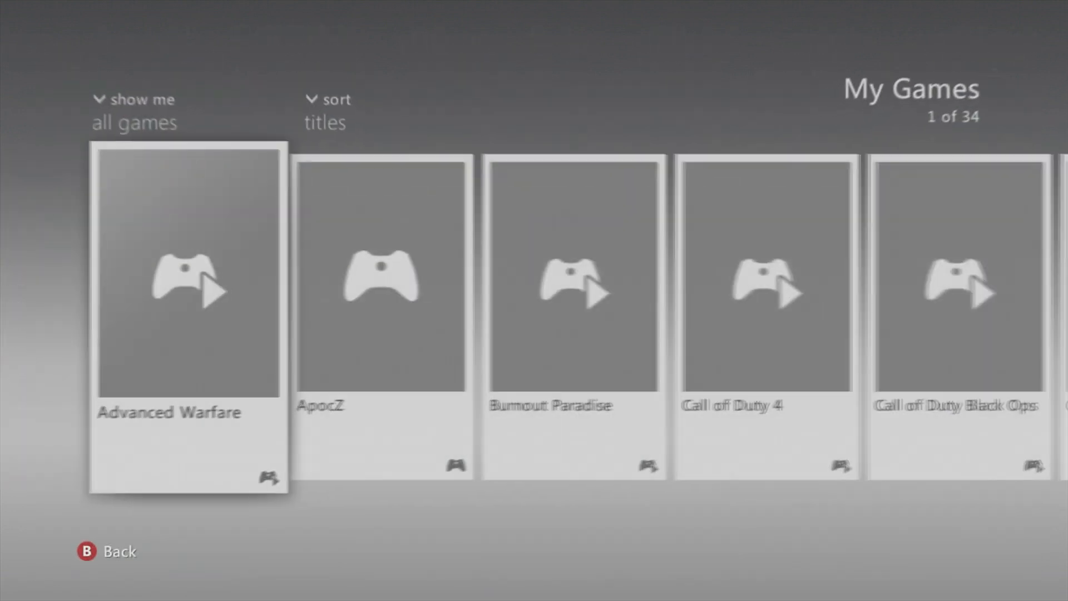
Scroll the My Games library toward XeXMenu to launch it
{"action": "scroll", "scroll_direction": "left", "scroll_amount": 3}
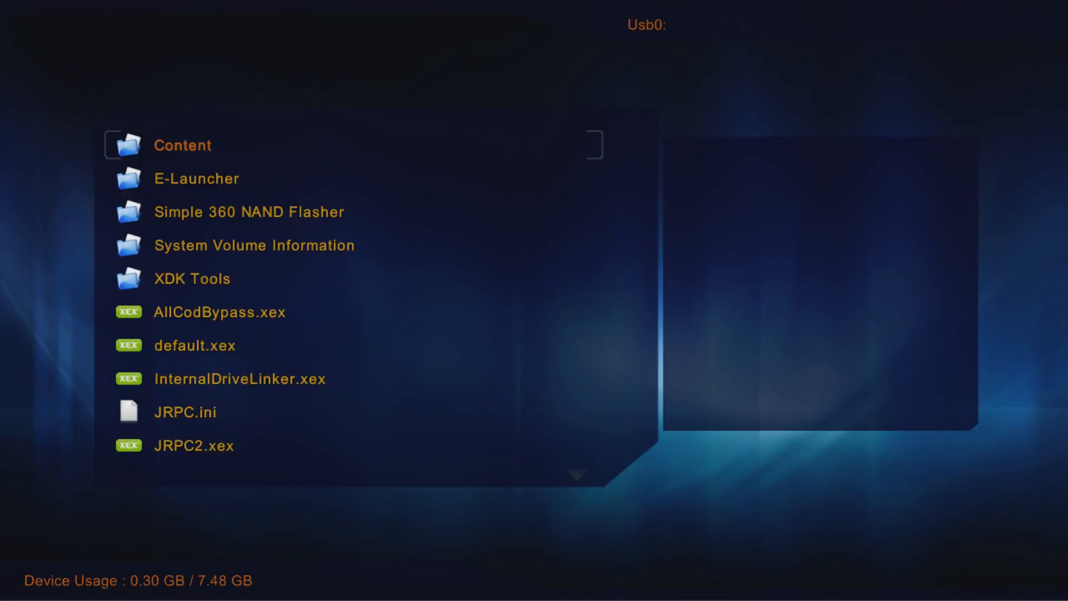
Enter the Content folder on Usb0 to reach Aurora's executable
{"action": "double_click", "coordinate": [196, 179]}
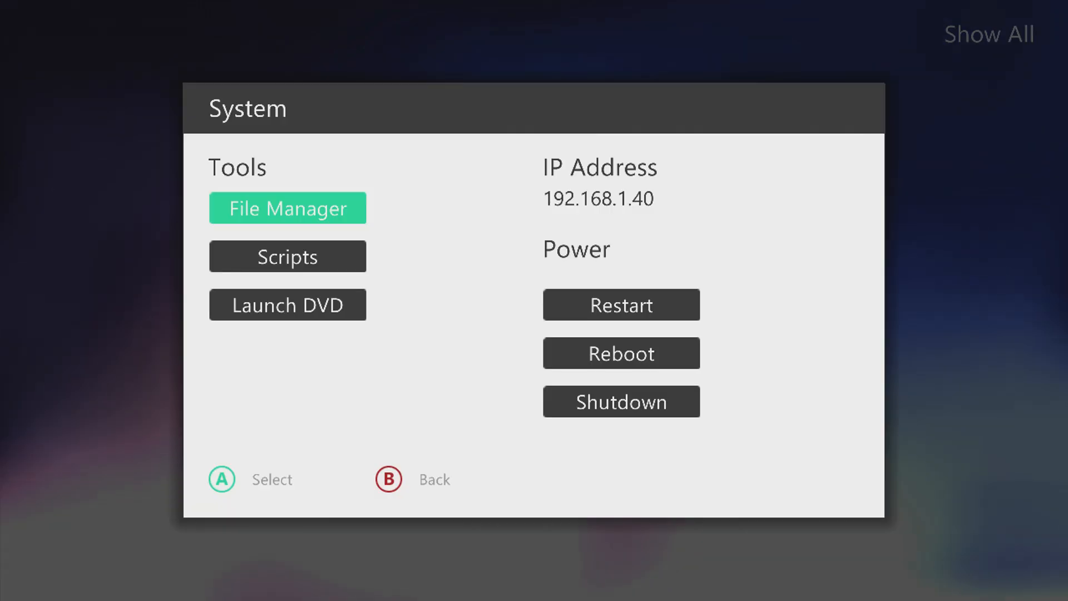
Start the File Manager from Aurora's System tools
{"action": "left_click", "coordinate": [287, 207]}
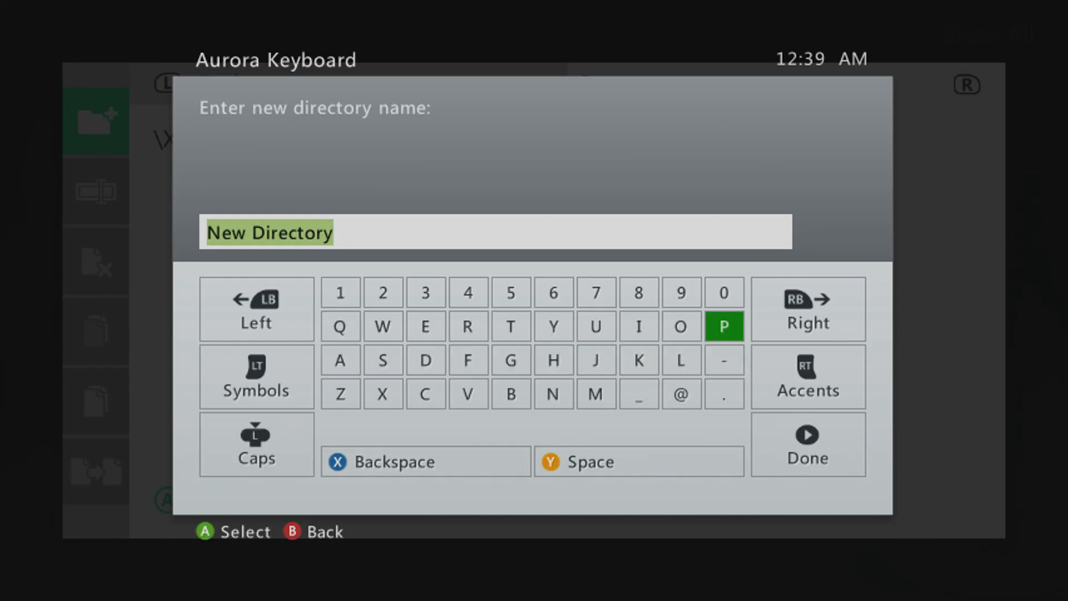
Name the new directory P2 on the Aurora keyboard and confirm it
{"action": "left_click", "coordinate": [722, 327]}
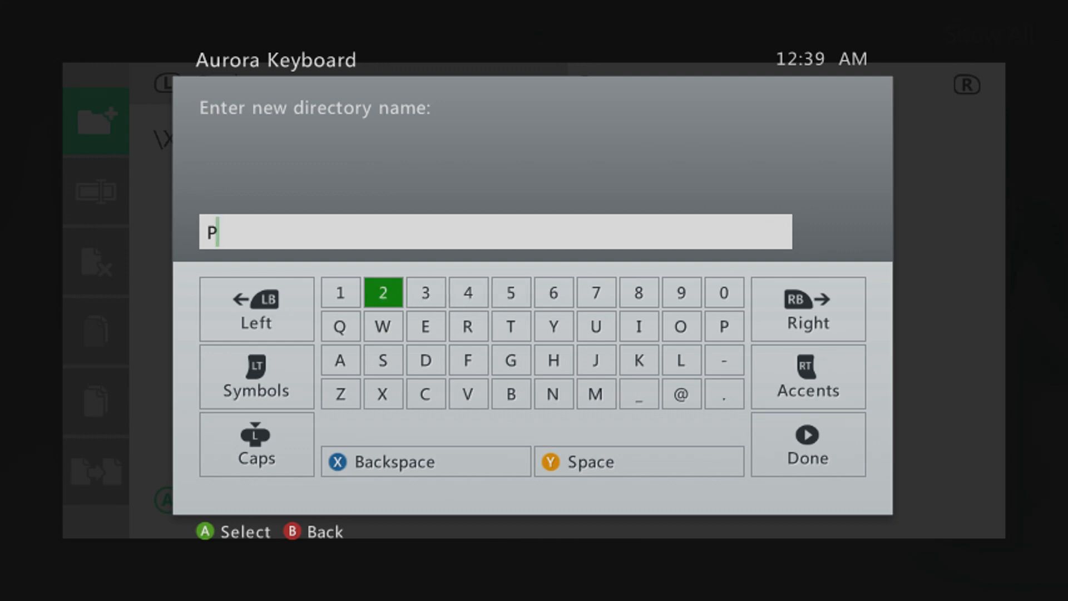
{"action": "left_click", "coordinate": [807, 442]}
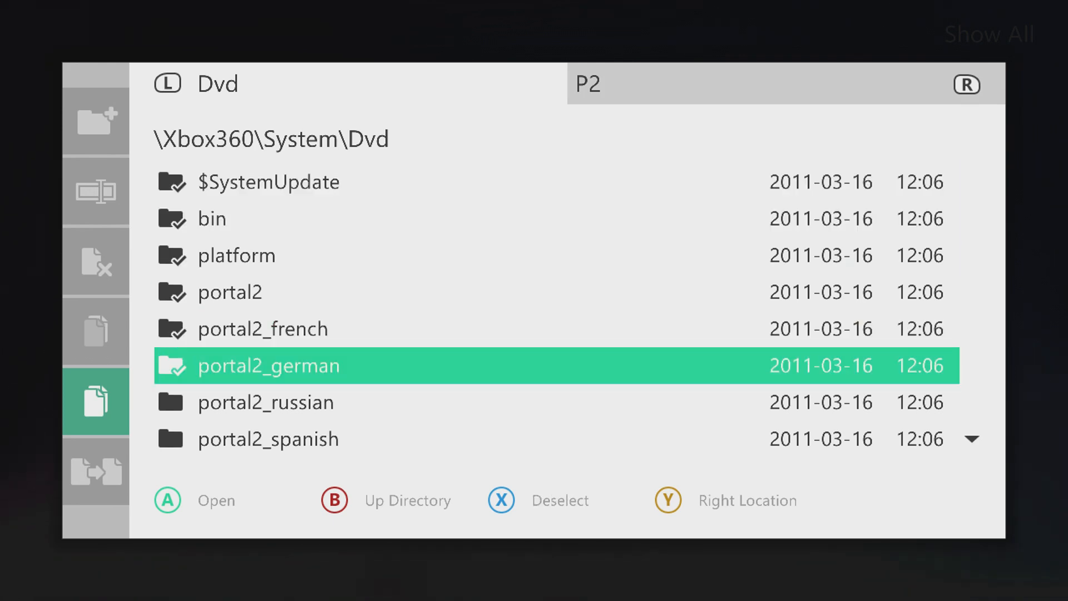
Move down the Dvd pane selecting the Portal 2 folders and files to copy
{"action": "scroll", "scroll_direction": "down", "scroll_amount": 3}
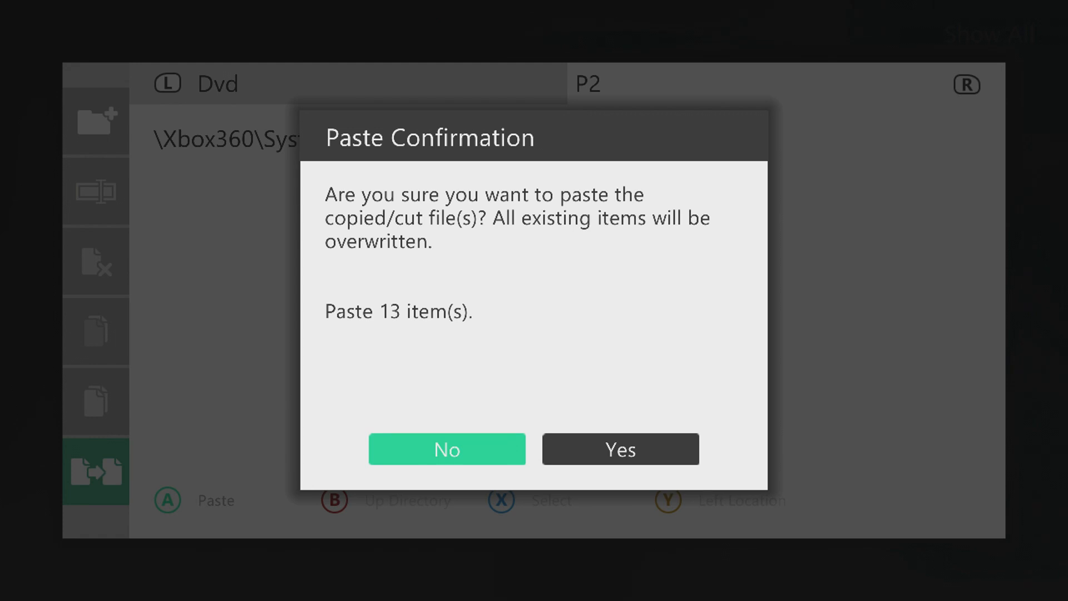
Confirm Yes to paste the 13 Portal 2 items into P2
{"action": "left_click", "coordinate": [619, 449]}
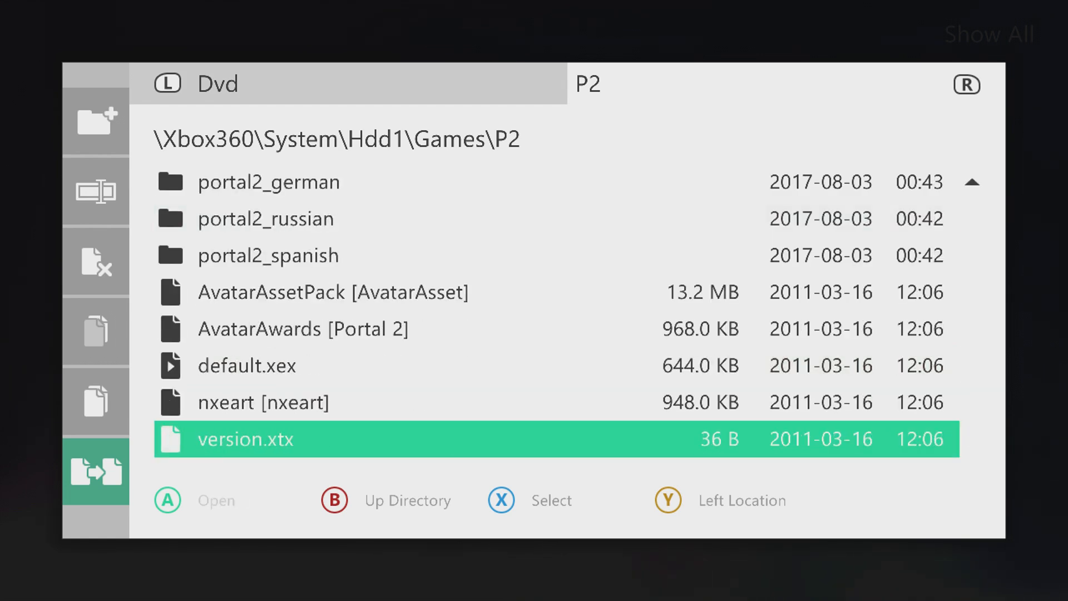
Leave the file manager after verifying default.xex in Hdd1\Games\P2
{"action": "key", "text": "Up"}
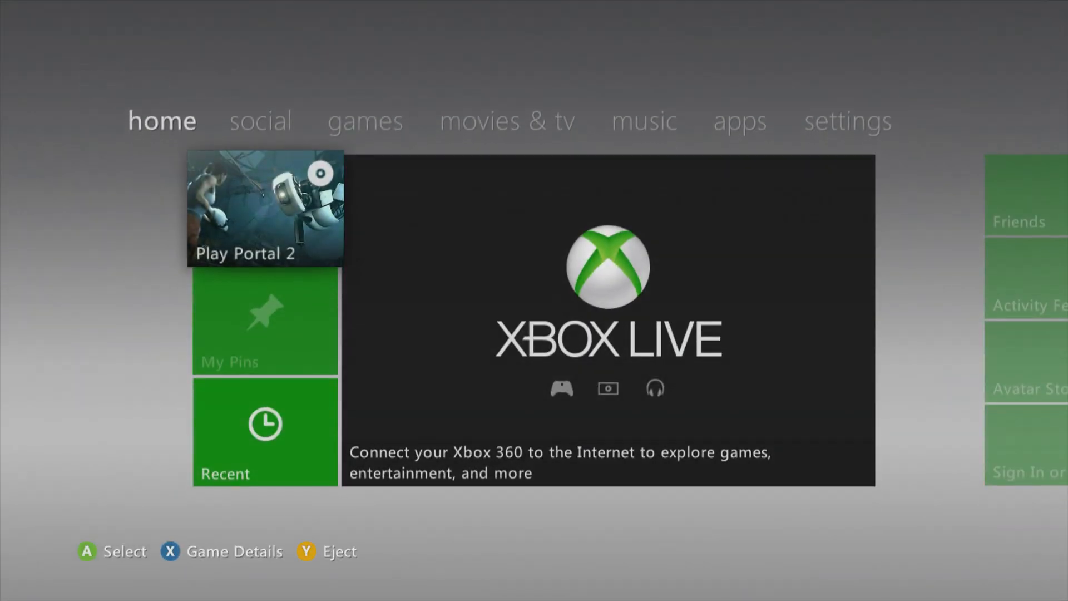
Enter My Games and launch XeXMenu 1.3 so Aurora discovers the P2 game
{"action": "left_click", "coordinate": [265, 208]}
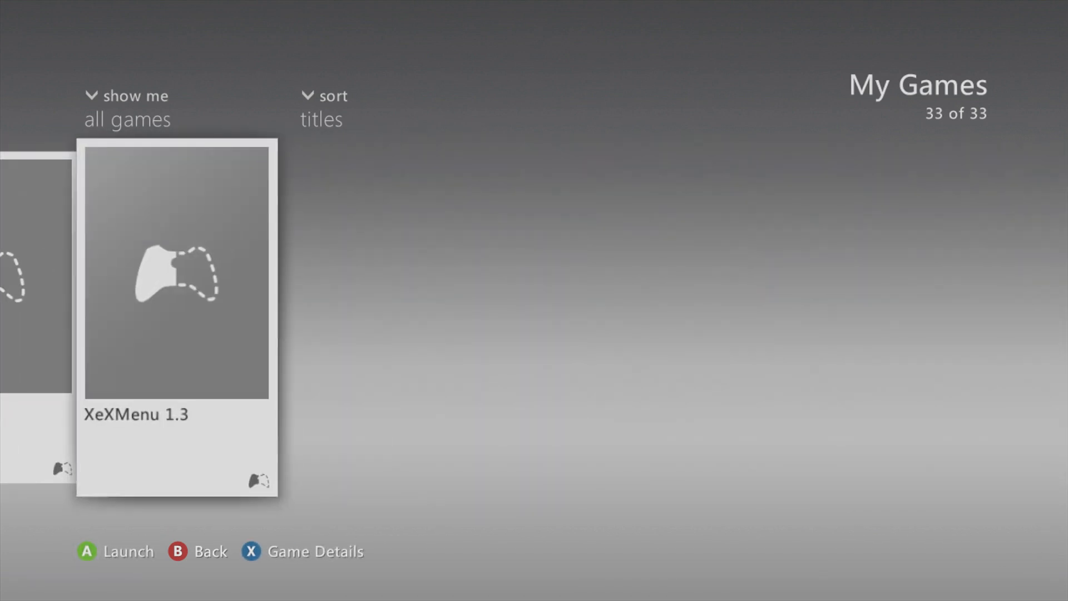
{"action": "left_click", "coordinate": [176, 270]}
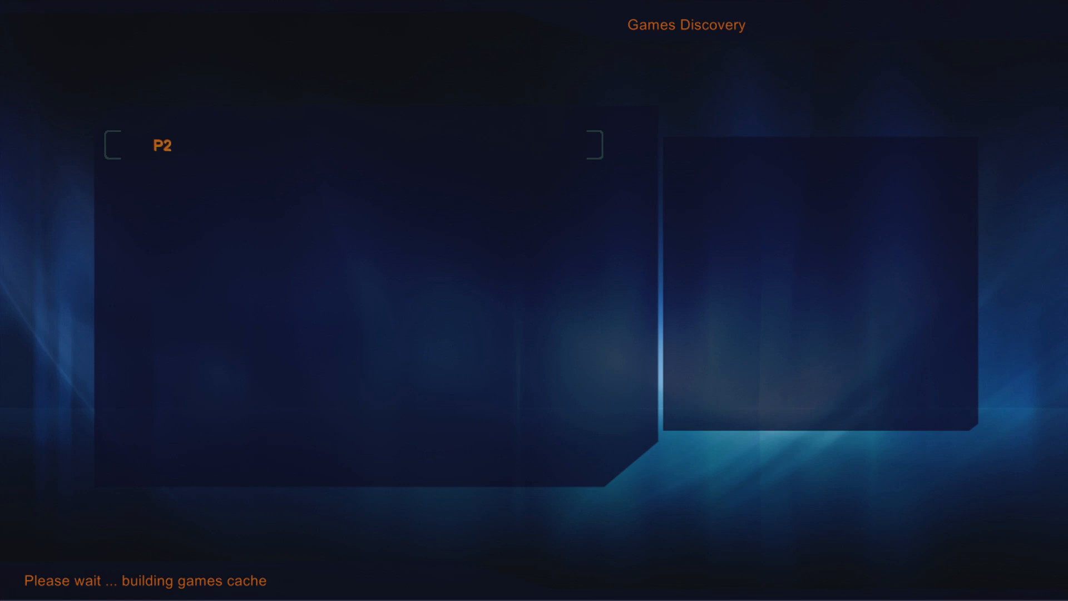